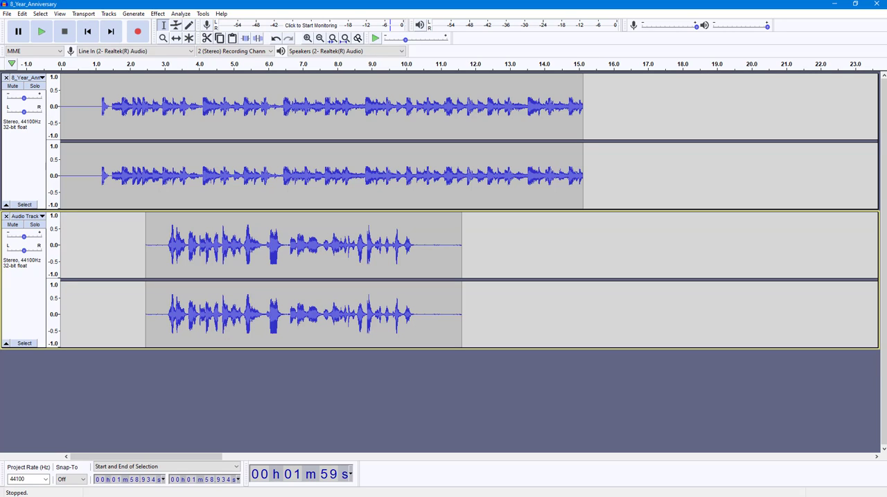
{"action": "mouse_move", "coordinate": [582, 252]}
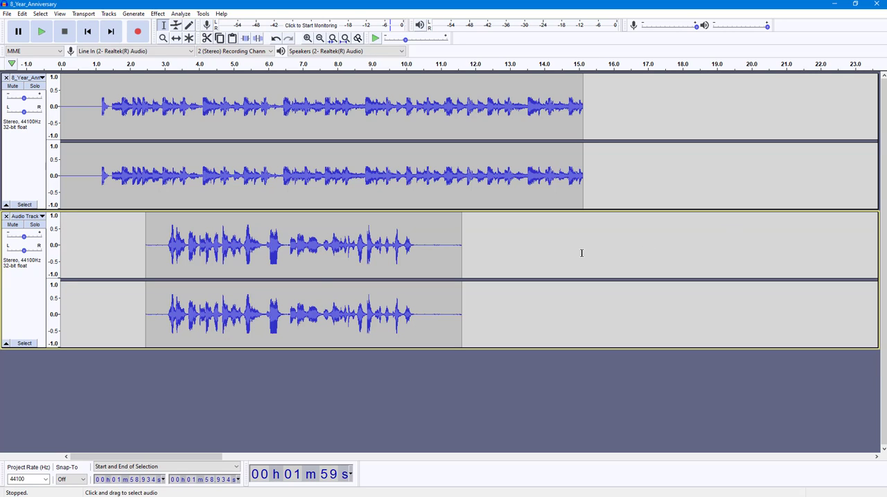
Skip playback to the project start and bring up the Export Multiple dialog
{"action": "left_click", "coordinate": [87, 31]}
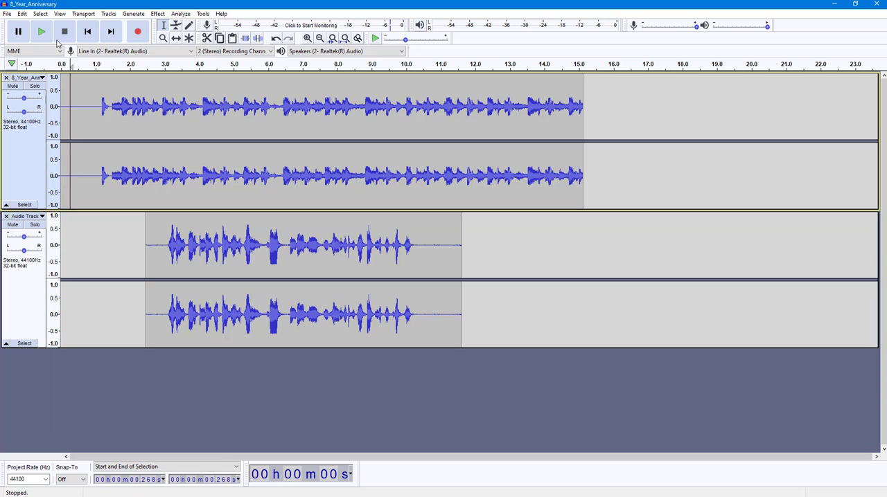
{"action": "mouse_move", "coordinate": [41, 31]}
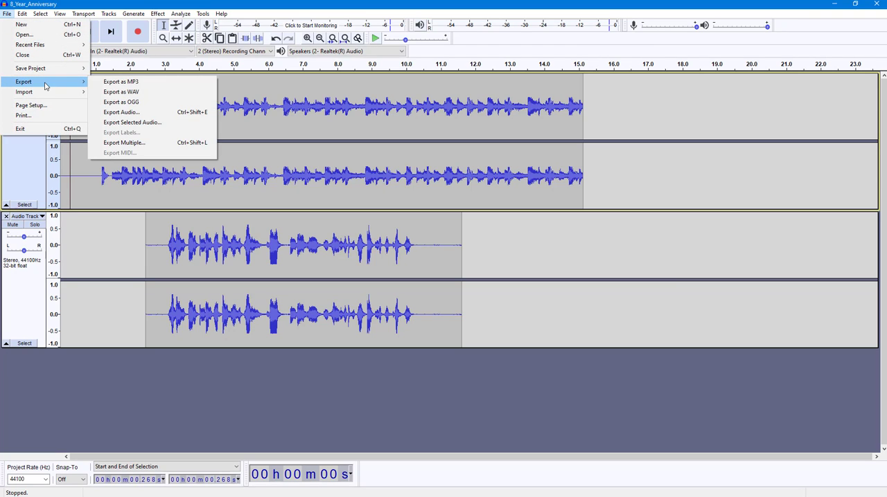
{"action": "mouse_move", "coordinate": [151, 143]}
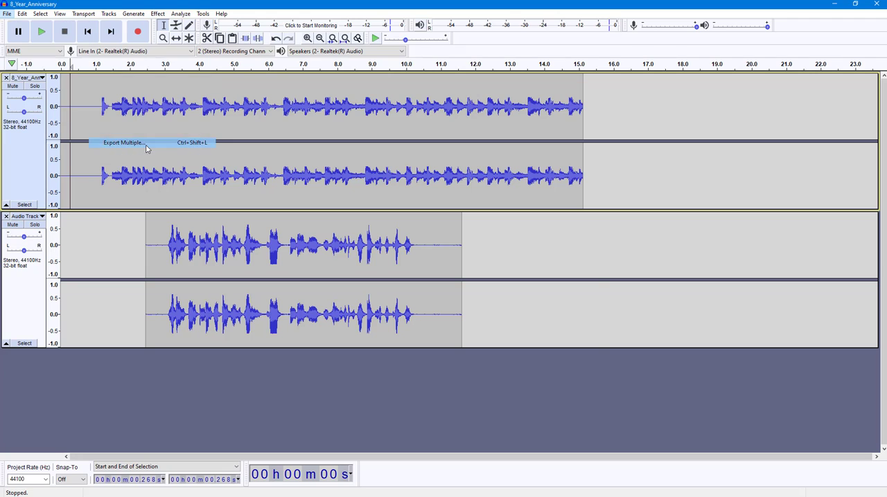
{"action": "left_click", "coordinate": [124, 143]}
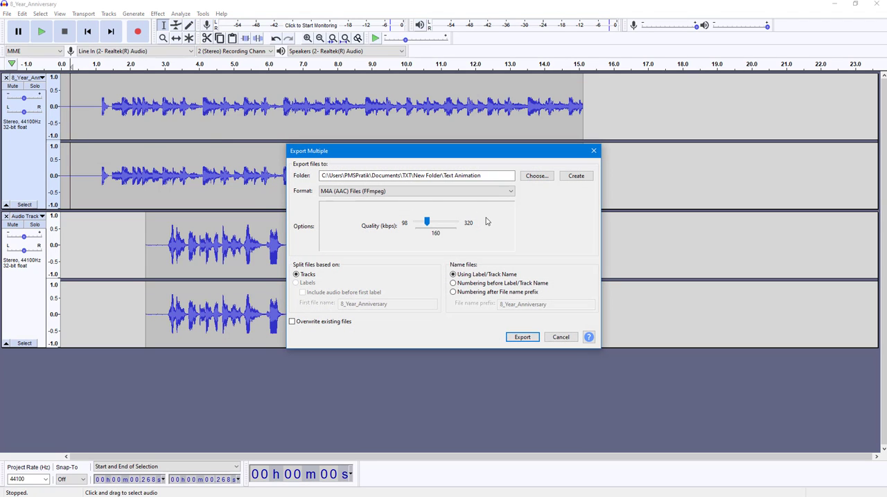
Set the Desktop as destination and export both tracks as separate M4A (AAC) files
{"action": "left_click", "coordinate": [535, 175]}
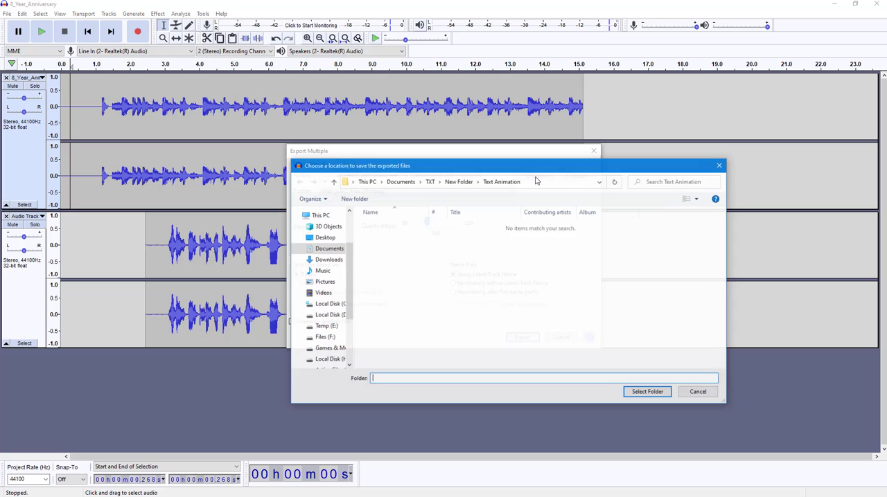
{"action": "left_click", "coordinate": [646, 391]}
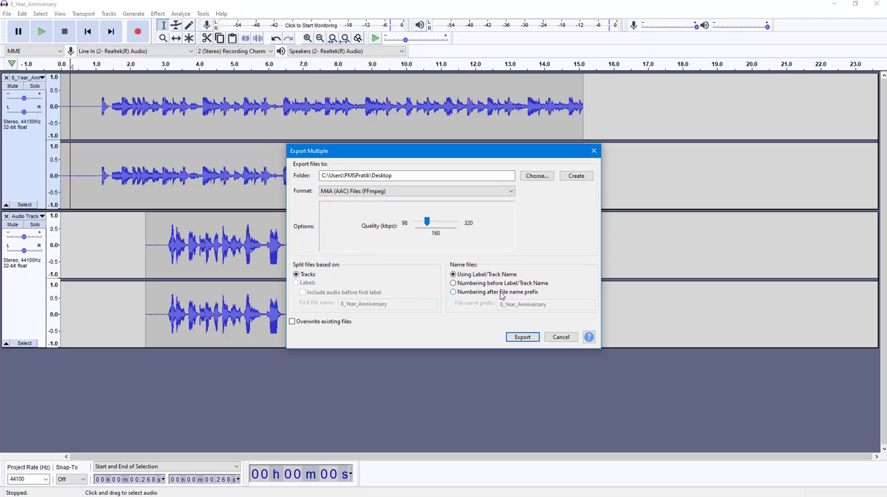
{"action": "mouse_move", "coordinate": [477, 339]}
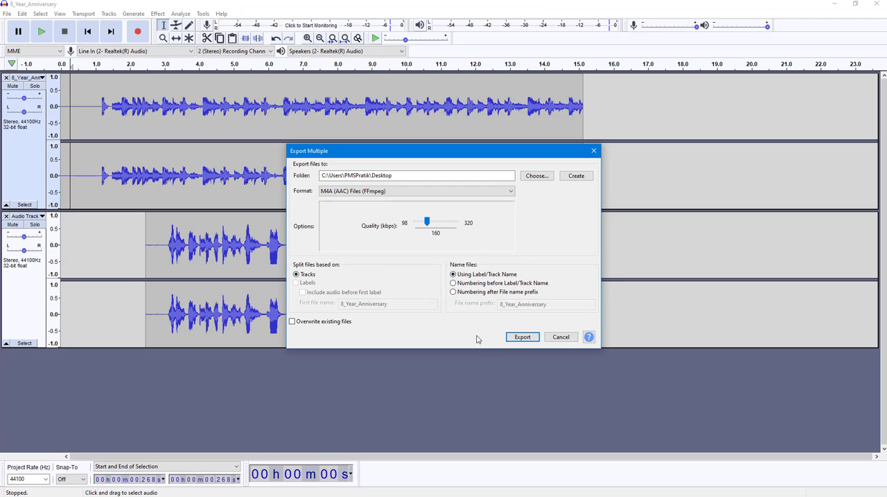
{"action": "mouse_move", "coordinate": [324, 269]}
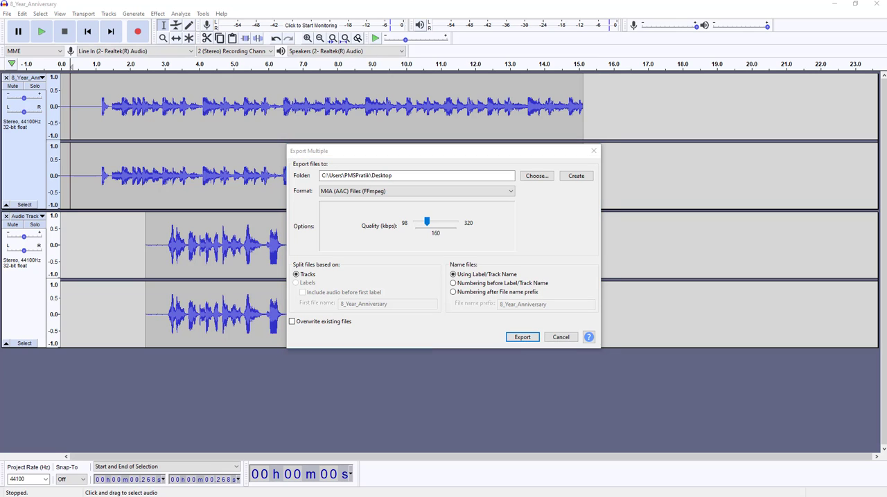
{"action": "mouse_move", "coordinate": [659, 310]}
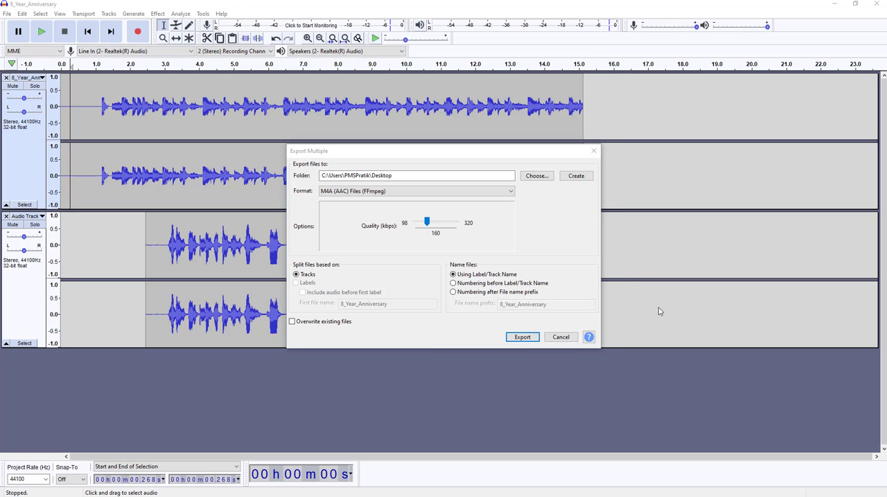
{"action": "left_click", "coordinate": [521, 338]}
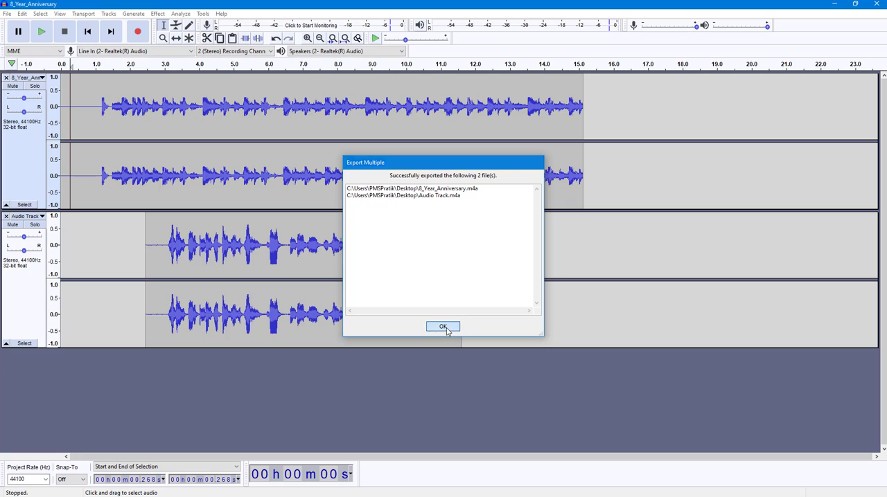
Dismiss the export success message so the exported files can be seen on the Desktop
{"action": "left_click", "coordinate": [444, 327]}
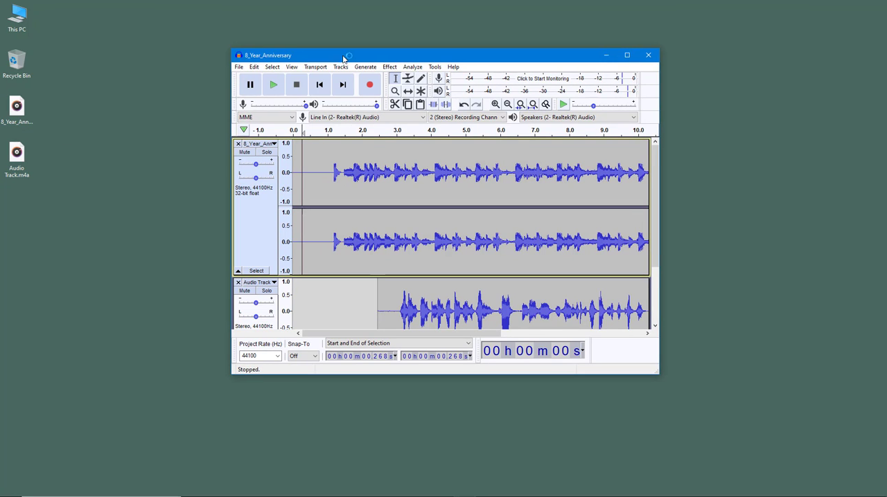
Close the 8_Year_Anniversary project without saving, leaving Audio Track.m4a open in a maximized window
{"action": "left_click", "coordinate": [649, 56]}
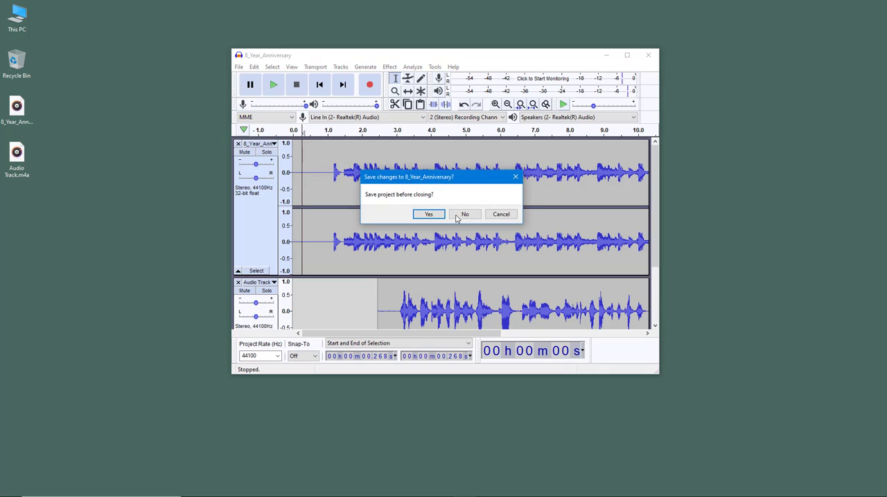
{"action": "left_click", "coordinate": [464, 214]}
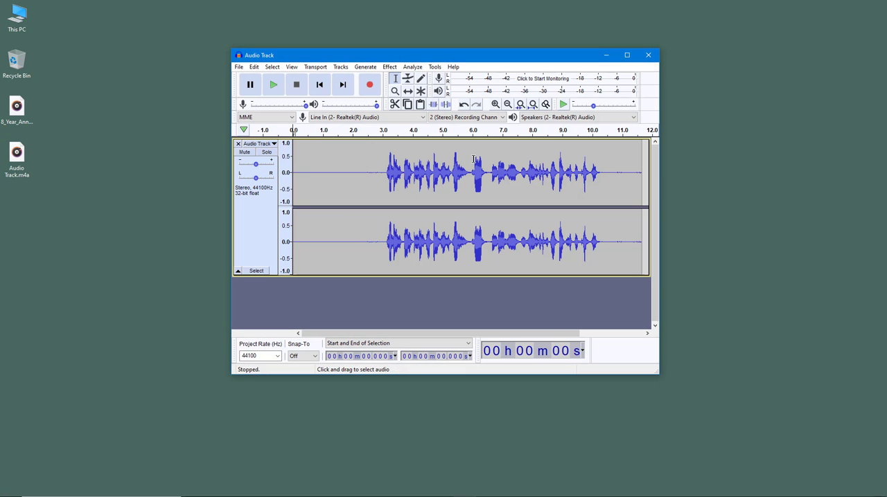
{"action": "left_click", "coordinate": [626, 56]}
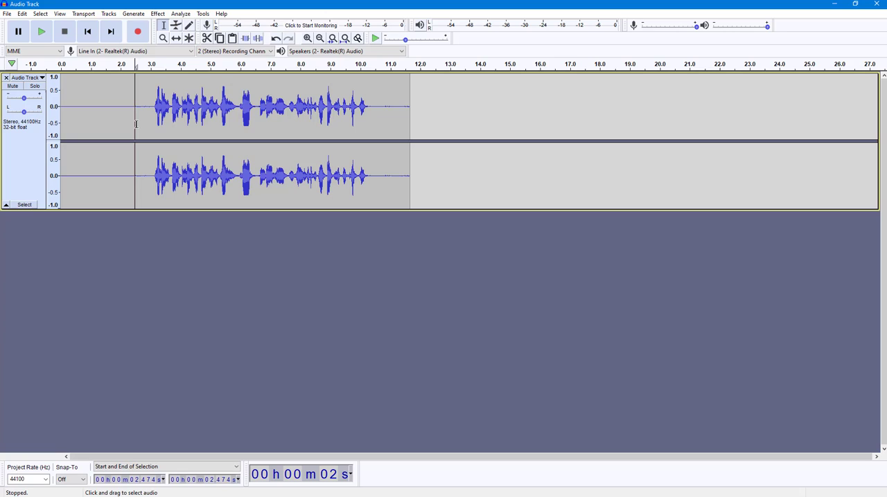